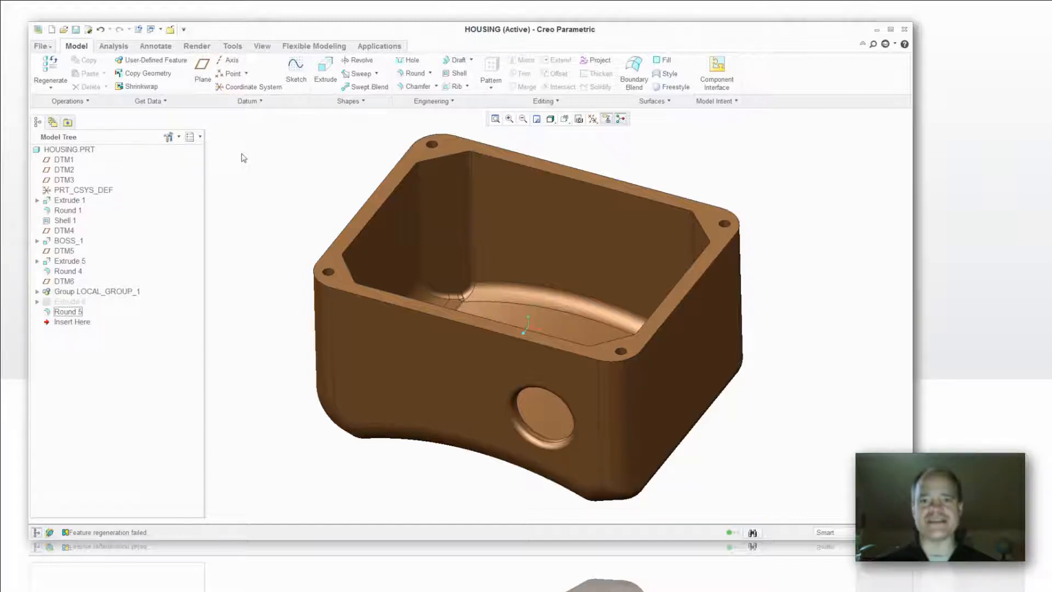
pyautogui.moveTo(266, 195)
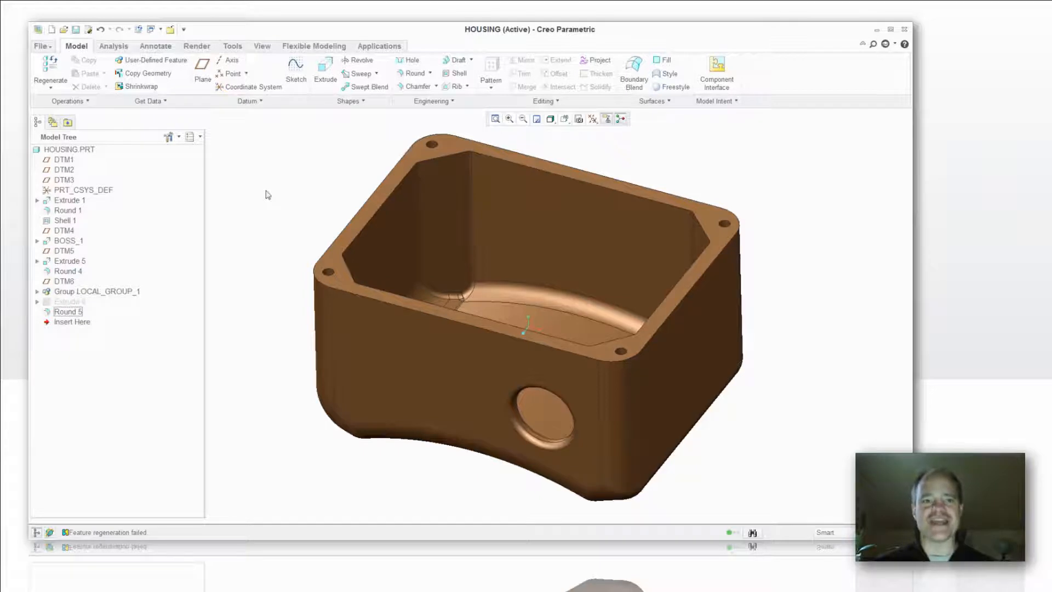
# Edit Extrude 1's Section 1 sketch and delete its referenced concave bottom arc.
pyautogui.click(37, 200)
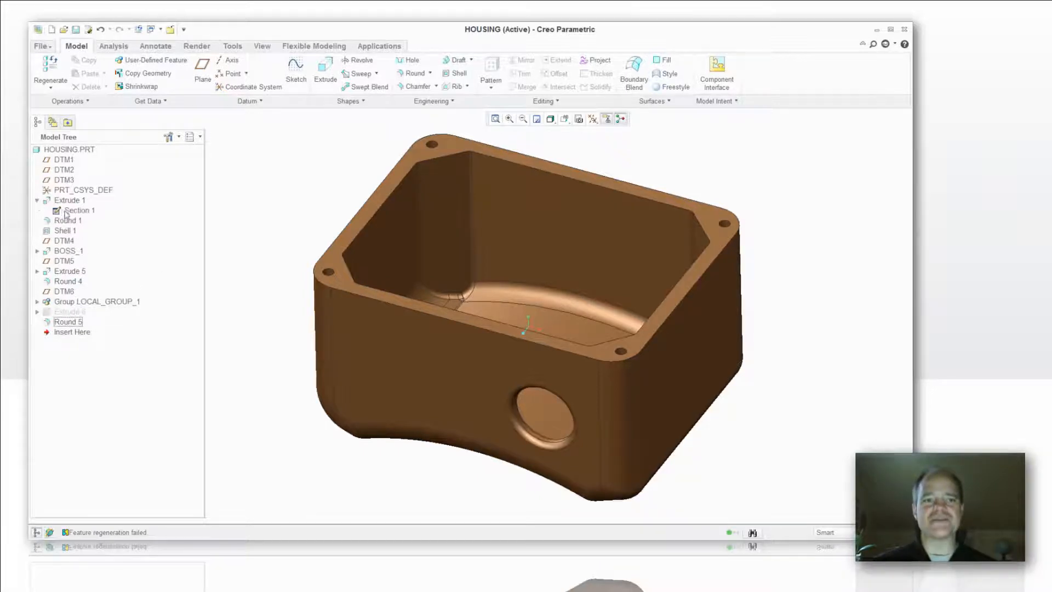
pyautogui.click(79, 210)
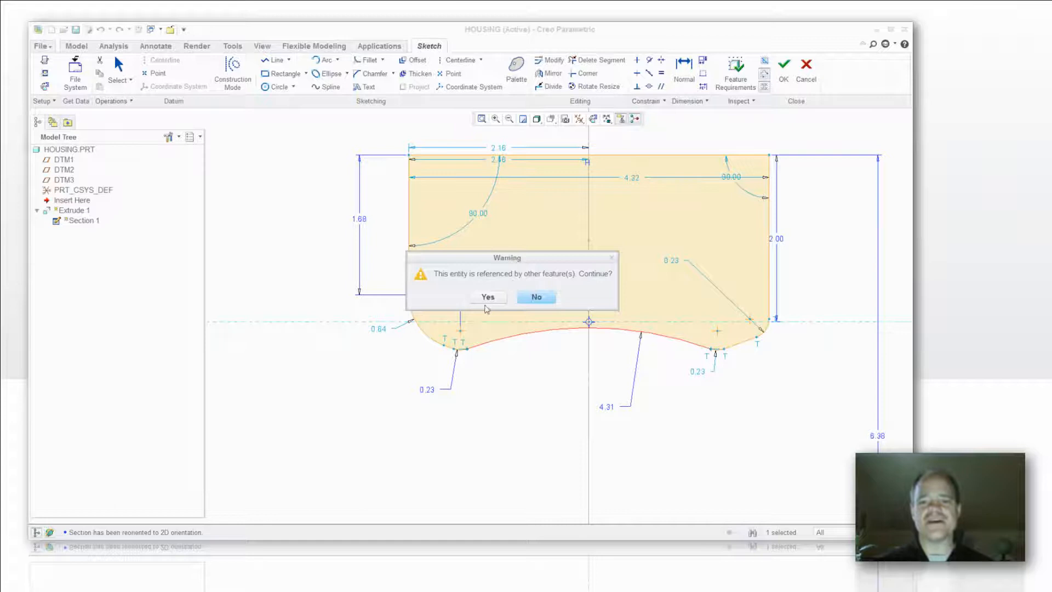
pyautogui.click(487, 297)
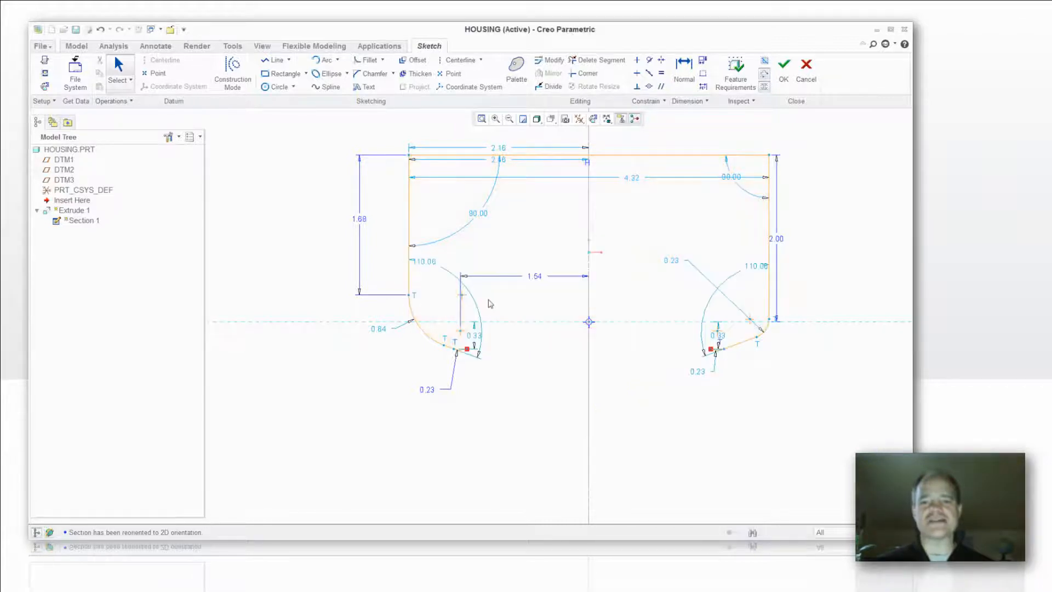
# Draw a horizontal line across the bottom between the two corner arcs.
pyautogui.rightClick(488, 303)
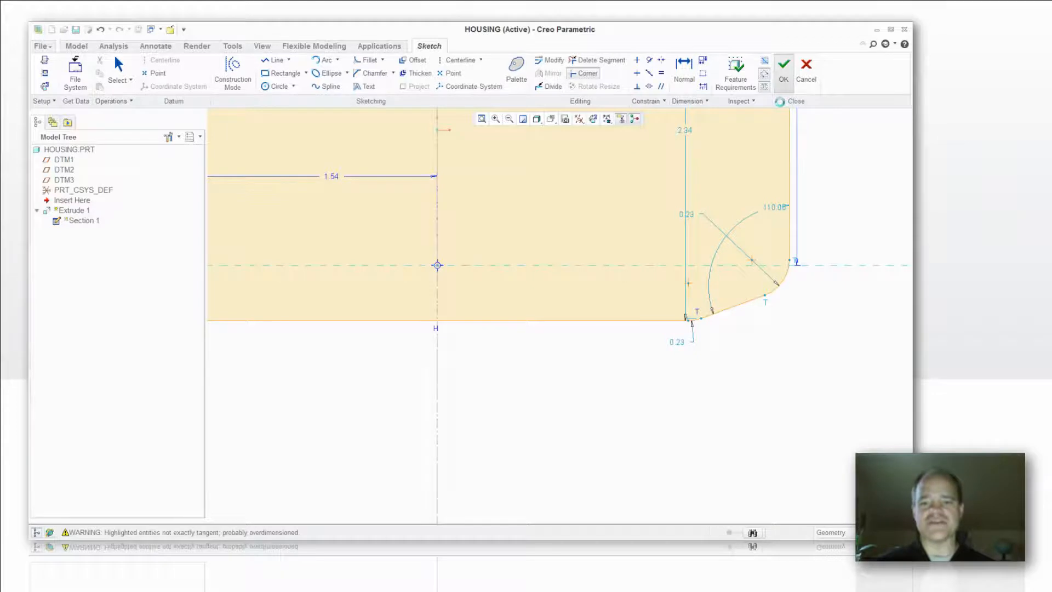
# Finish the sketch, then cancel after the regeneration failures to restore the curved bottom.
pyautogui.click(783, 65)
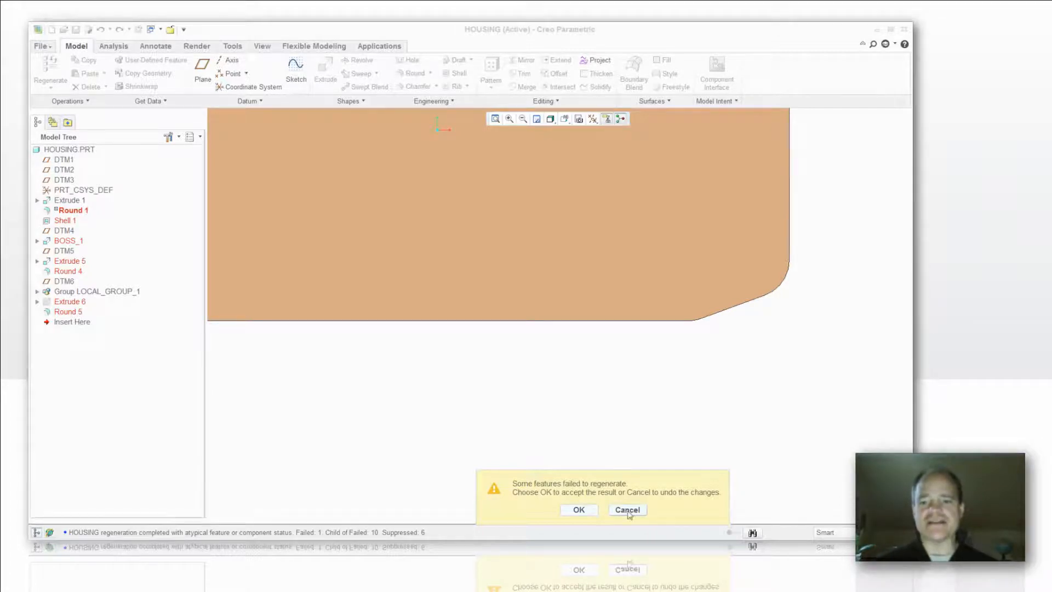
pyautogui.click(627, 509)
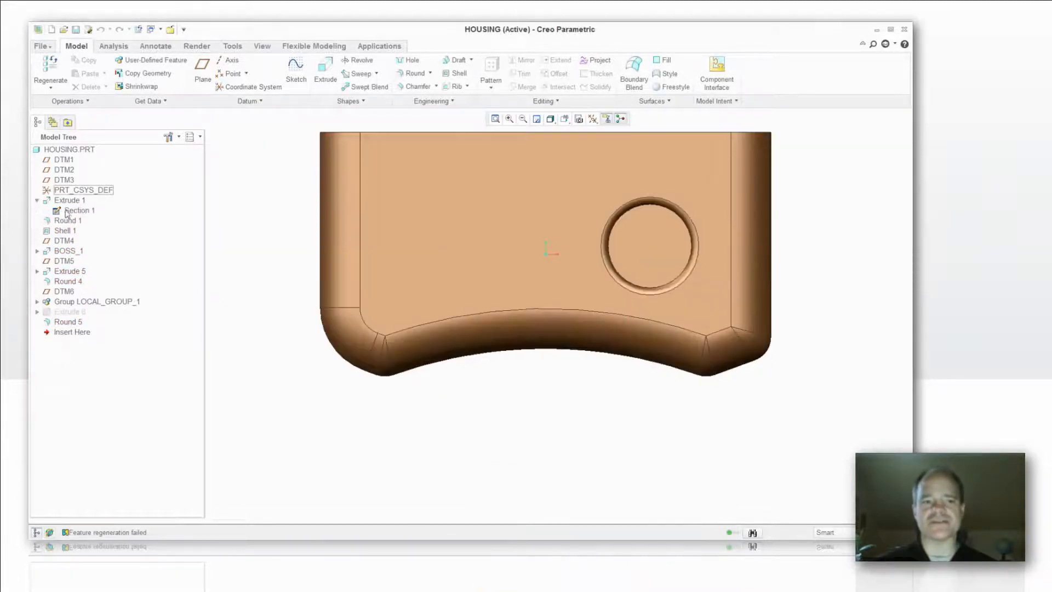
# Select Extrude 1's Section 1 in the Model Tree and show its context menu.
pyautogui.click(80, 210)
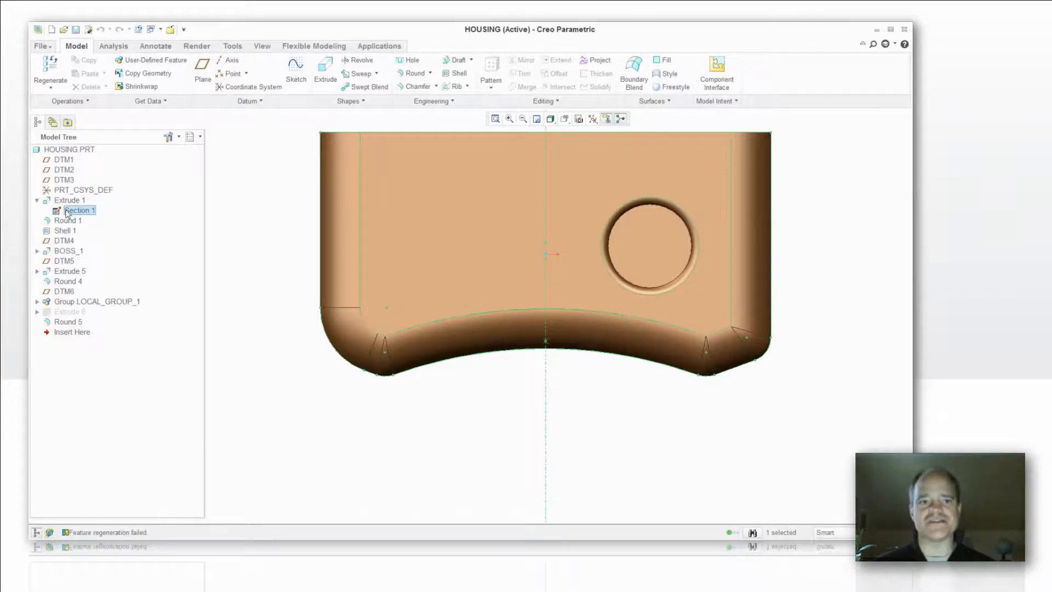
pyautogui.rightClick(79, 210)
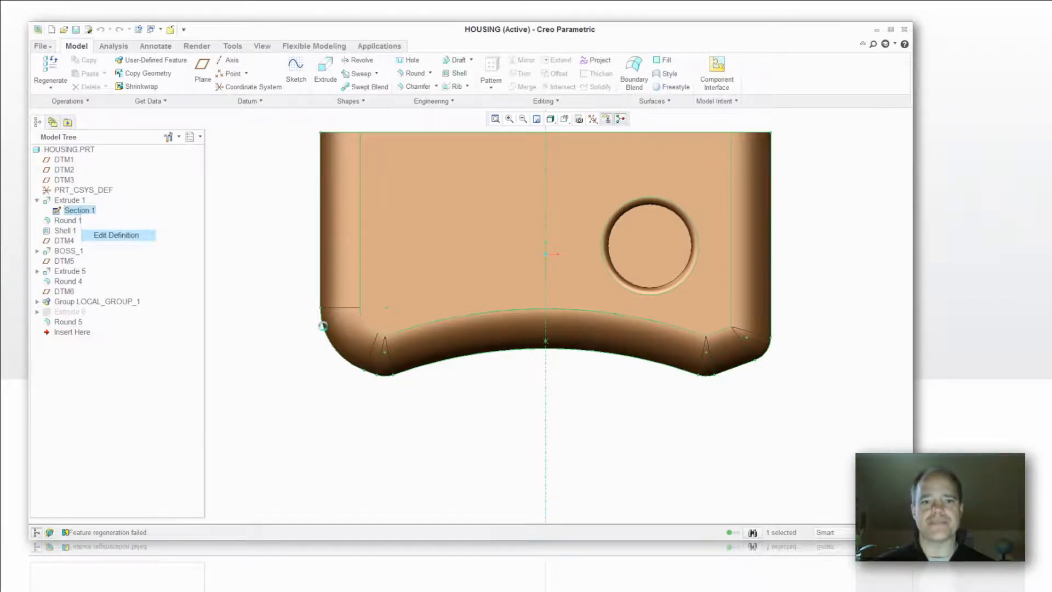
# Reopen Section 1 via Edit Definition, keeping the bottom arc for replacement.
pyautogui.click(116, 235)
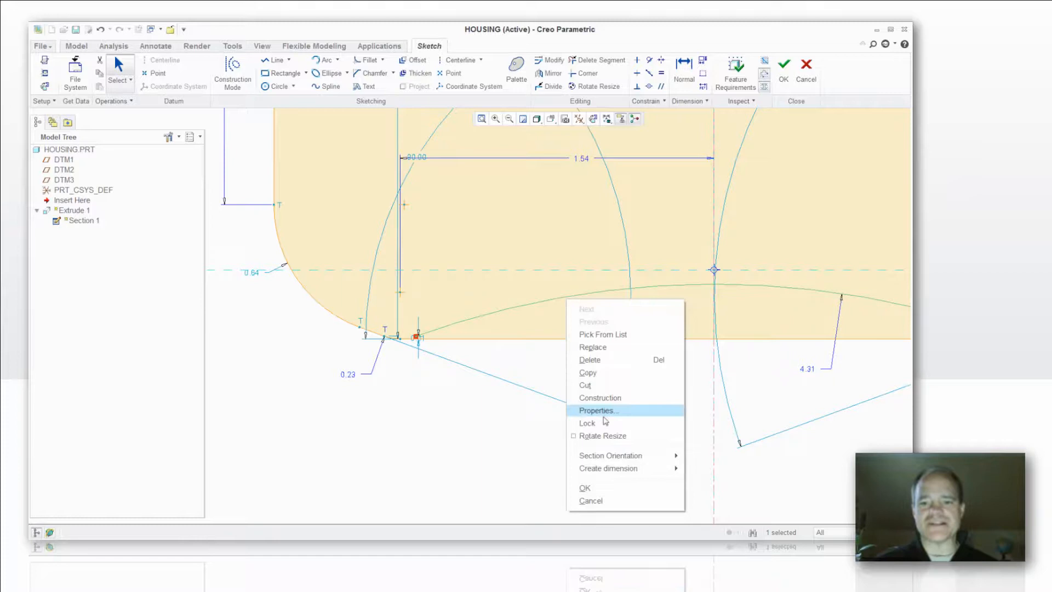
pyautogui.moveTo(637, 354)
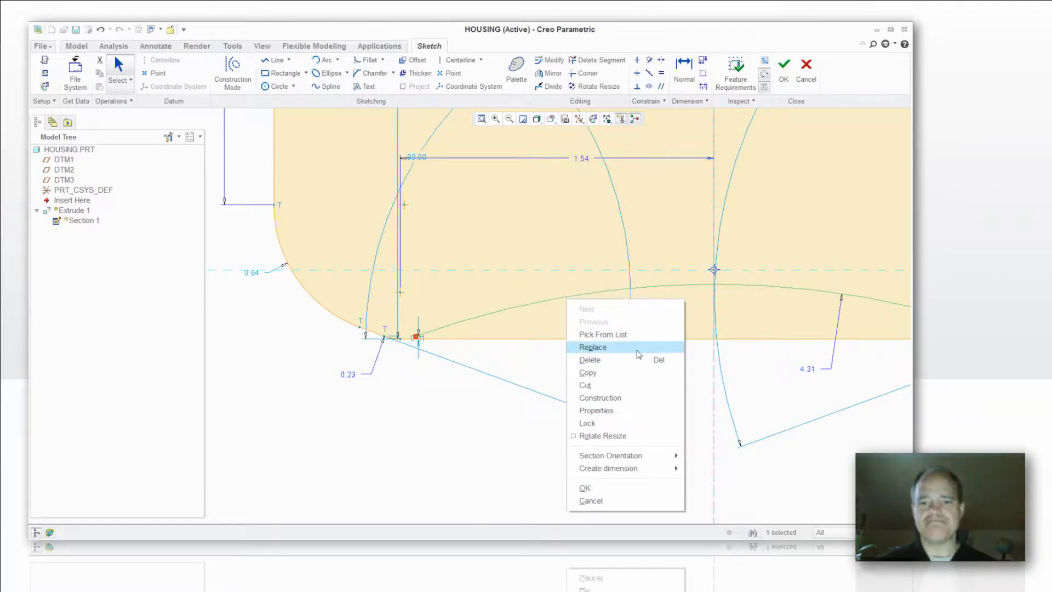
# Replace the bottom arc with the new line, dropping its dimensions, and regenerate.
pyautogui.click(592, 346)
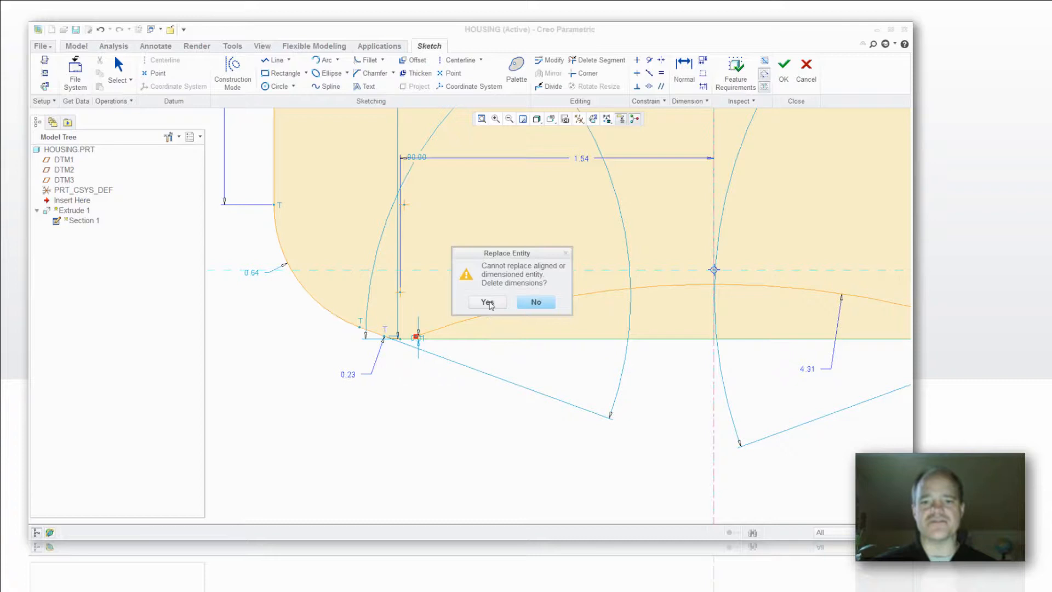
pyautogui.click(486, 302)
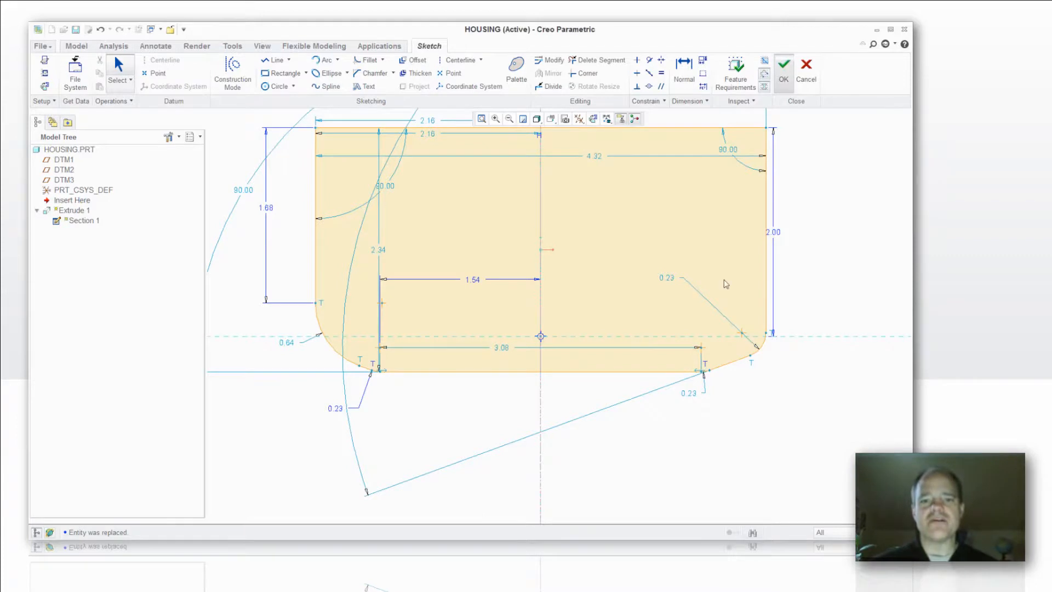
pyautogui.click(783, 65)
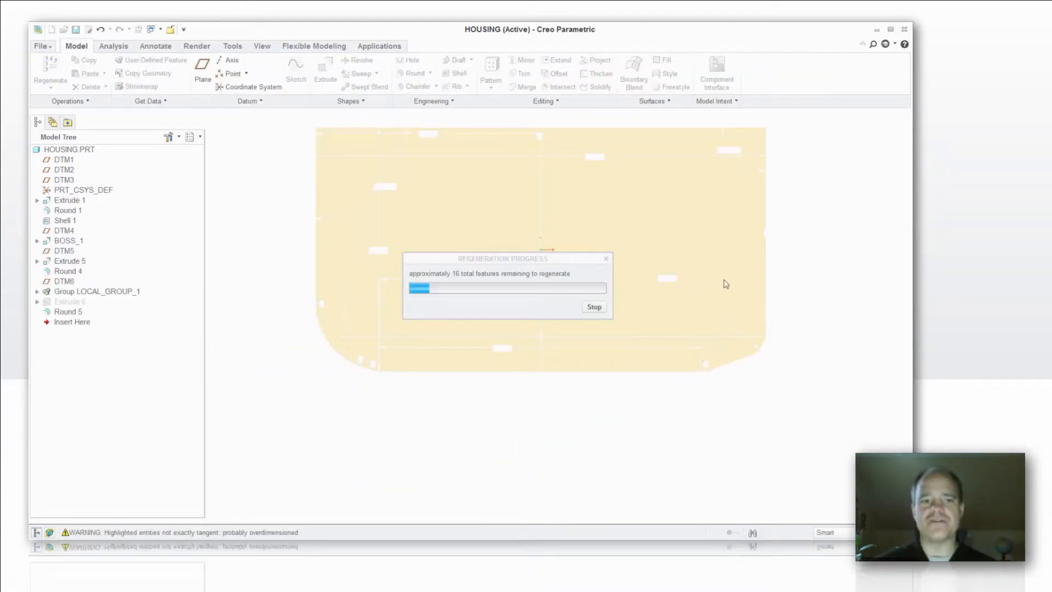